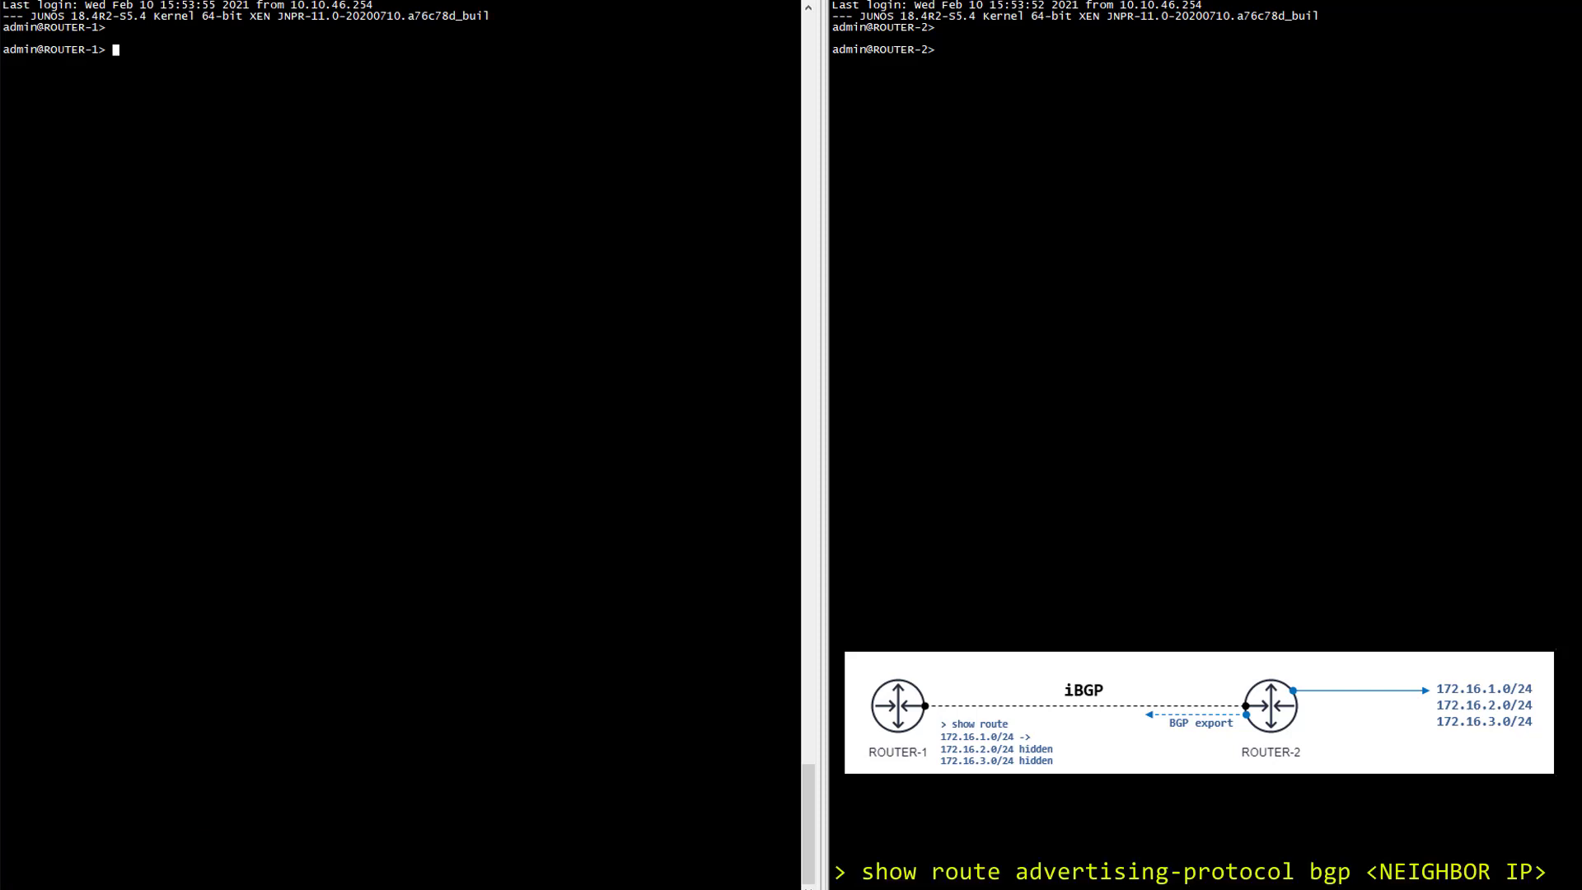
type("show route advertising-protocol bgp 192.168.1.1")
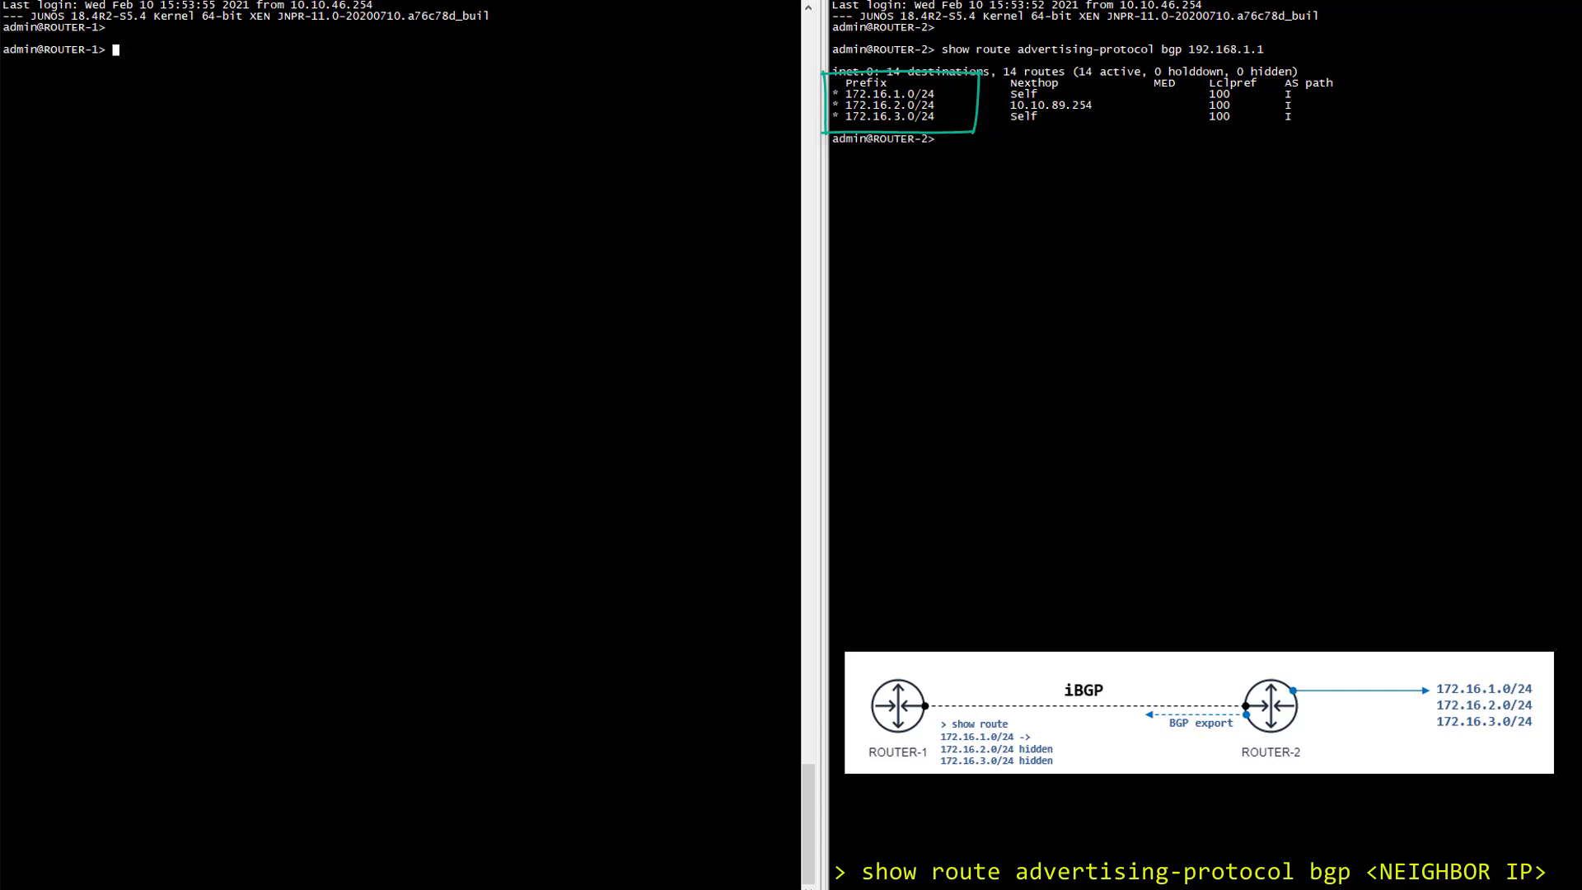
type("show route receive-protocol bgp 192.168.1.2")
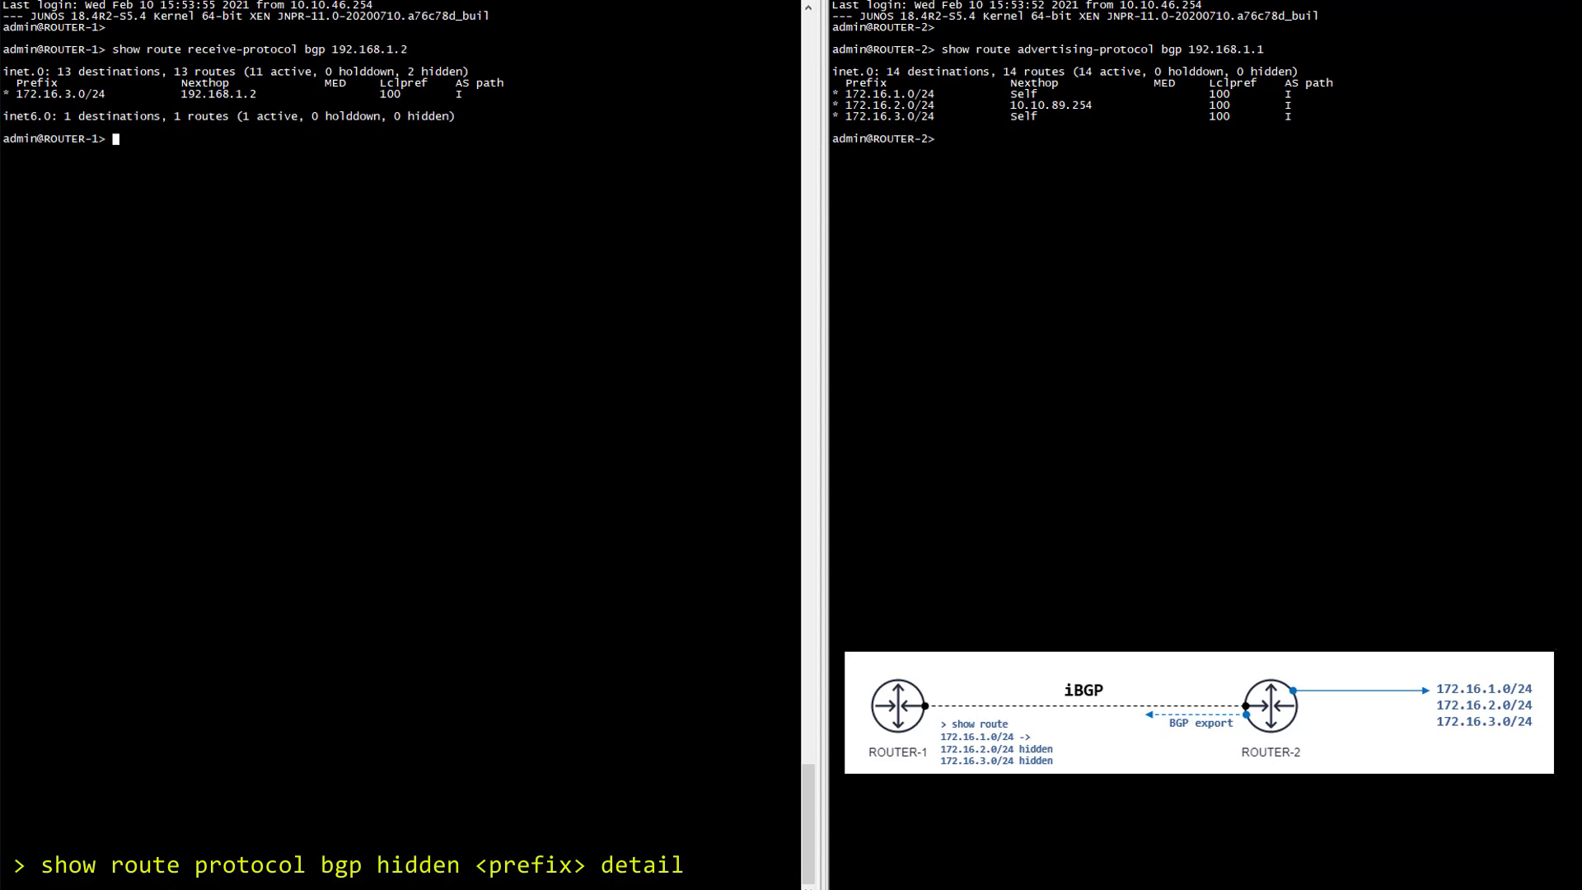
type("show route protocol bgp hidden 172.16.1.0/24 detail")
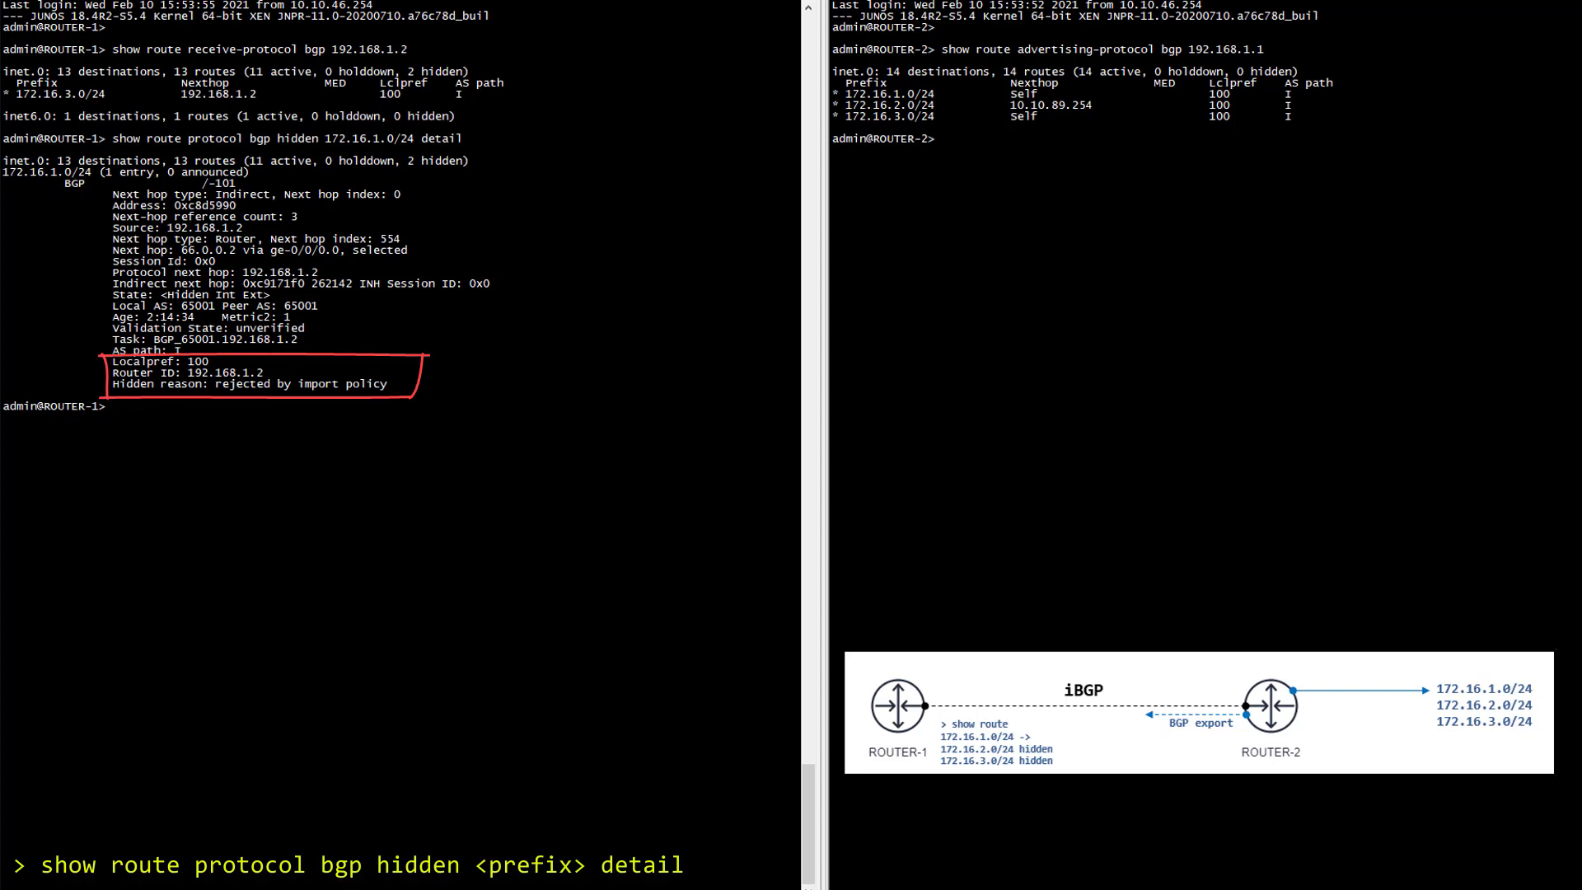
type("show configuration policy-options policy-statement IMPORT-IBGP")
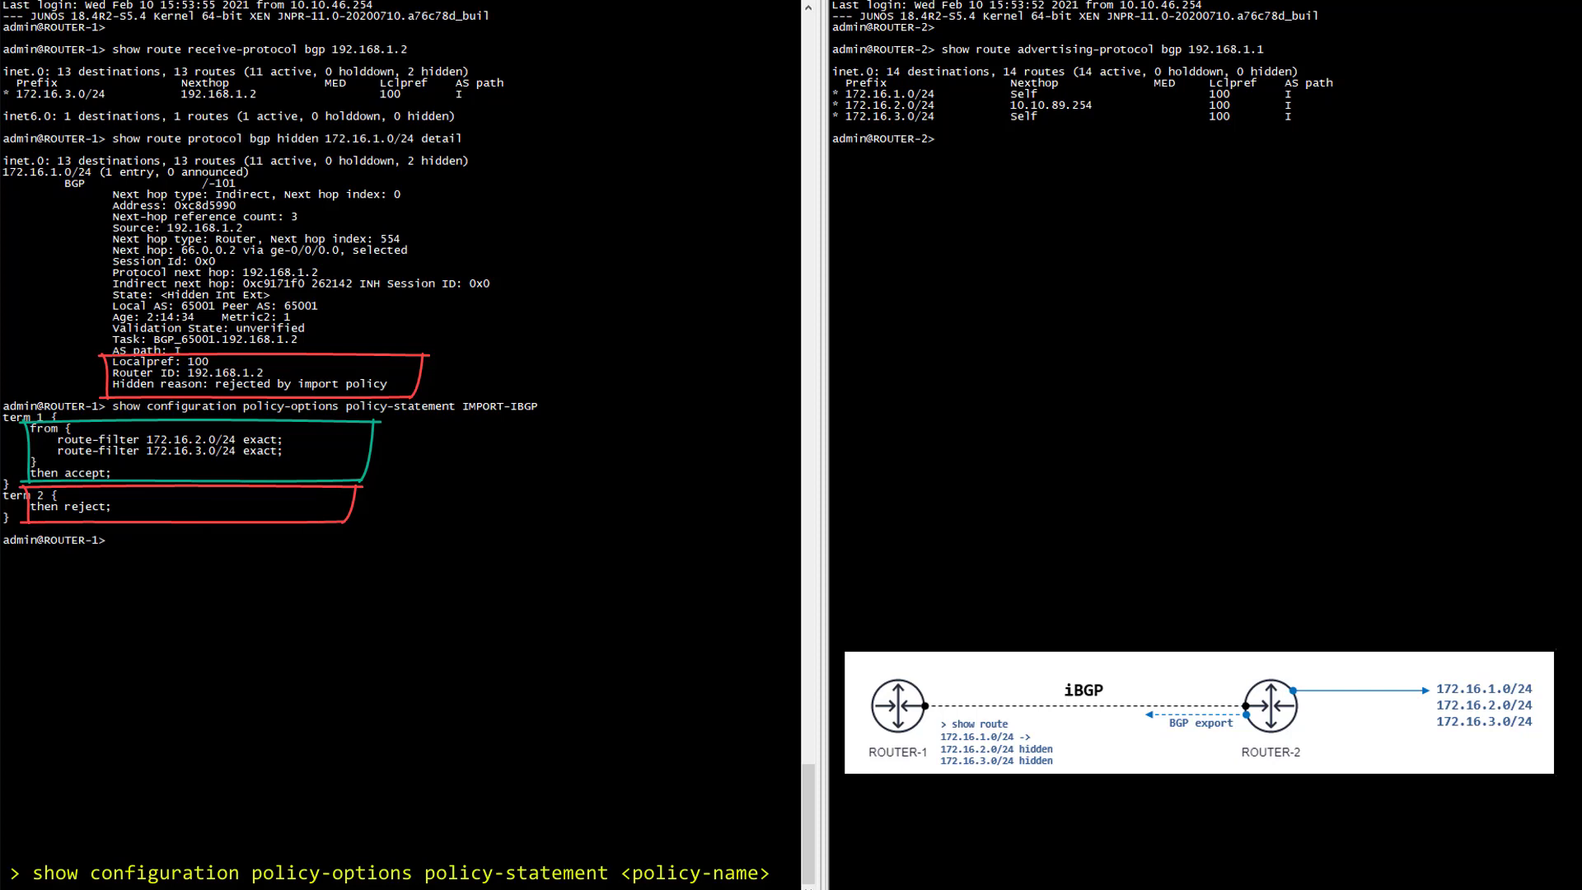
type("configure")
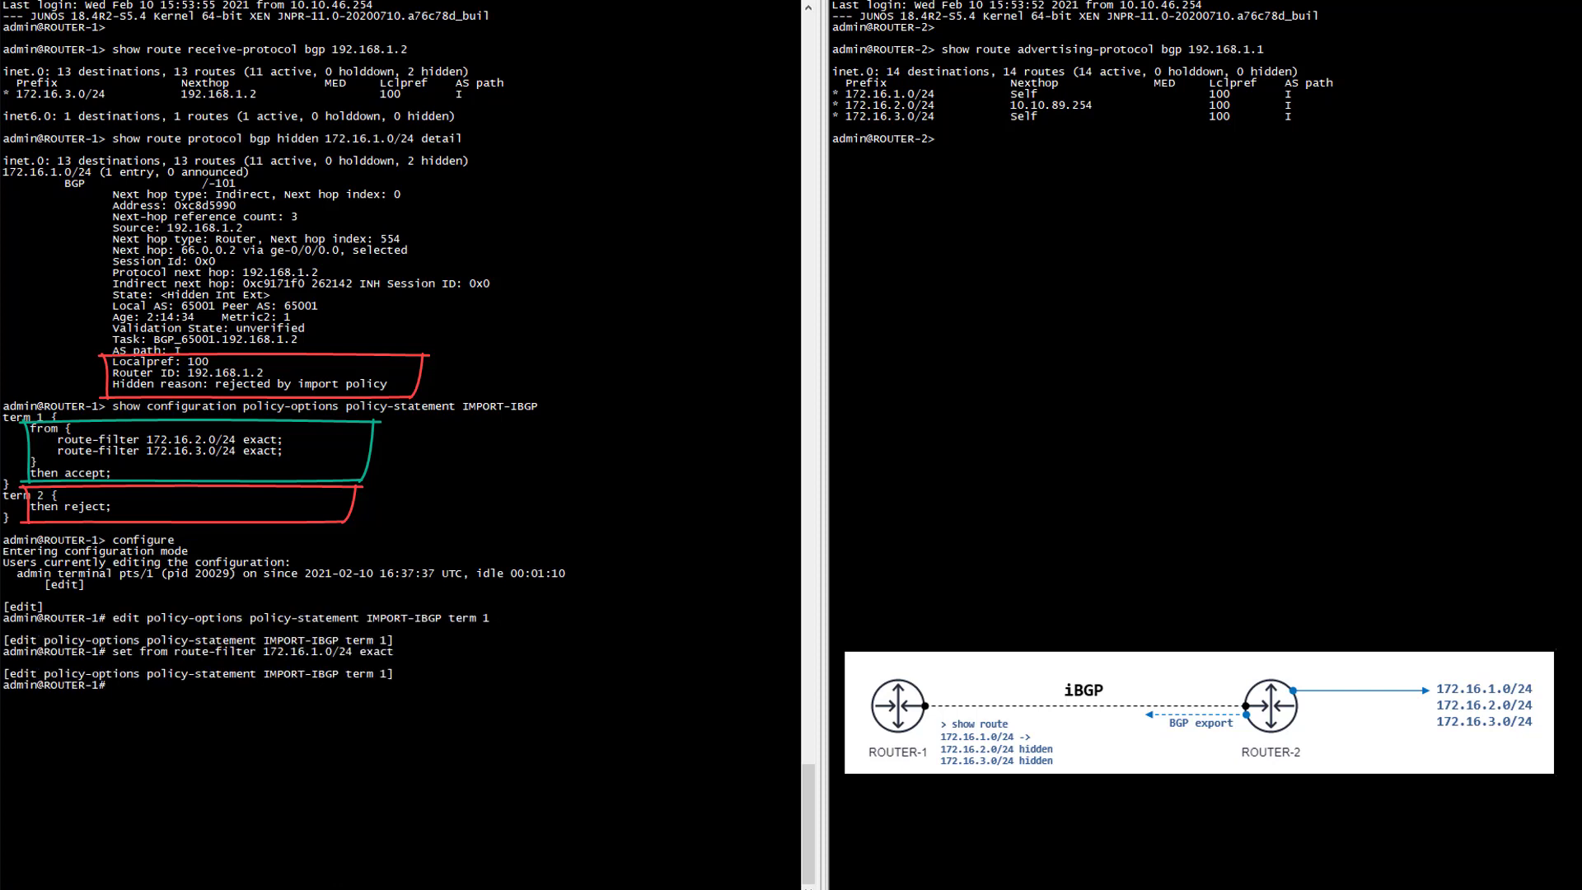
type("commit")
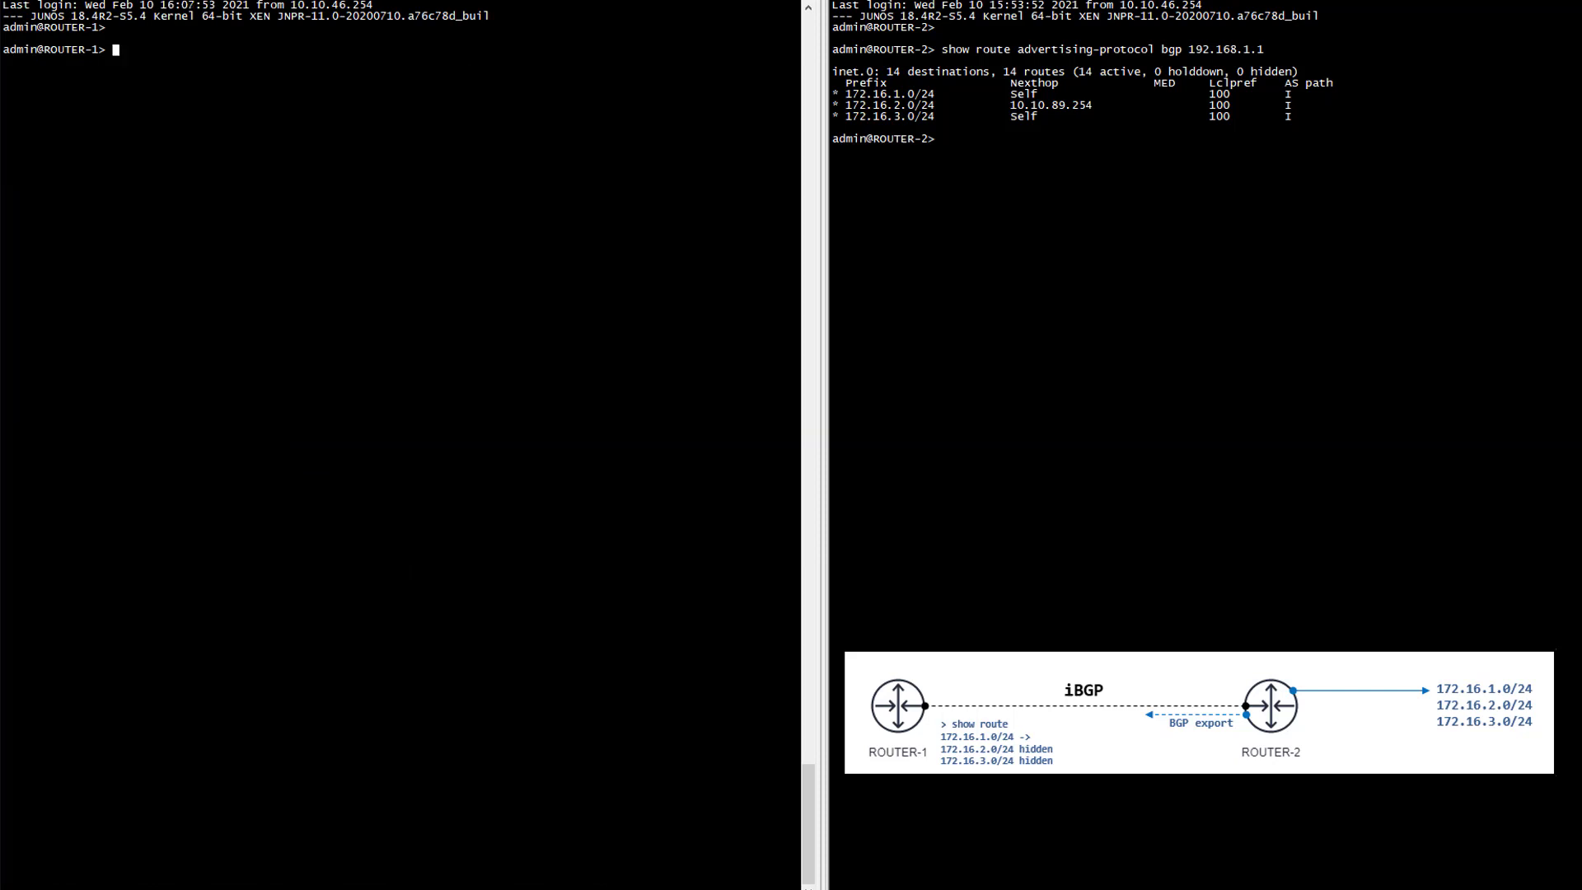
type("show route protocol bgp hidden 172.16.2.0/24 extensive")
type("show route 10.10.89.254")
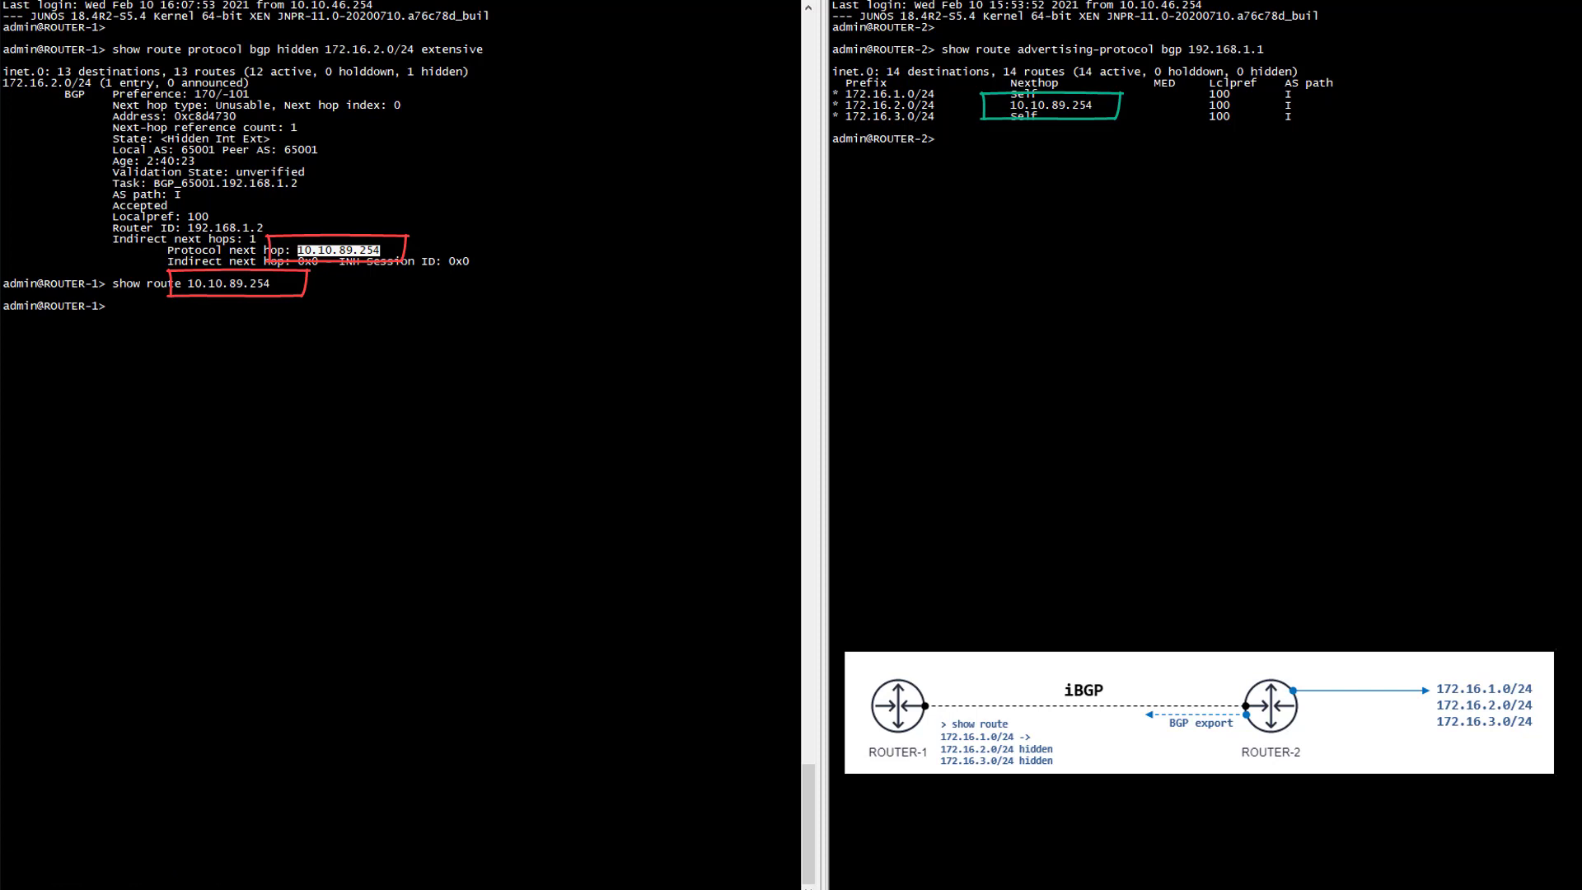
type("configure")
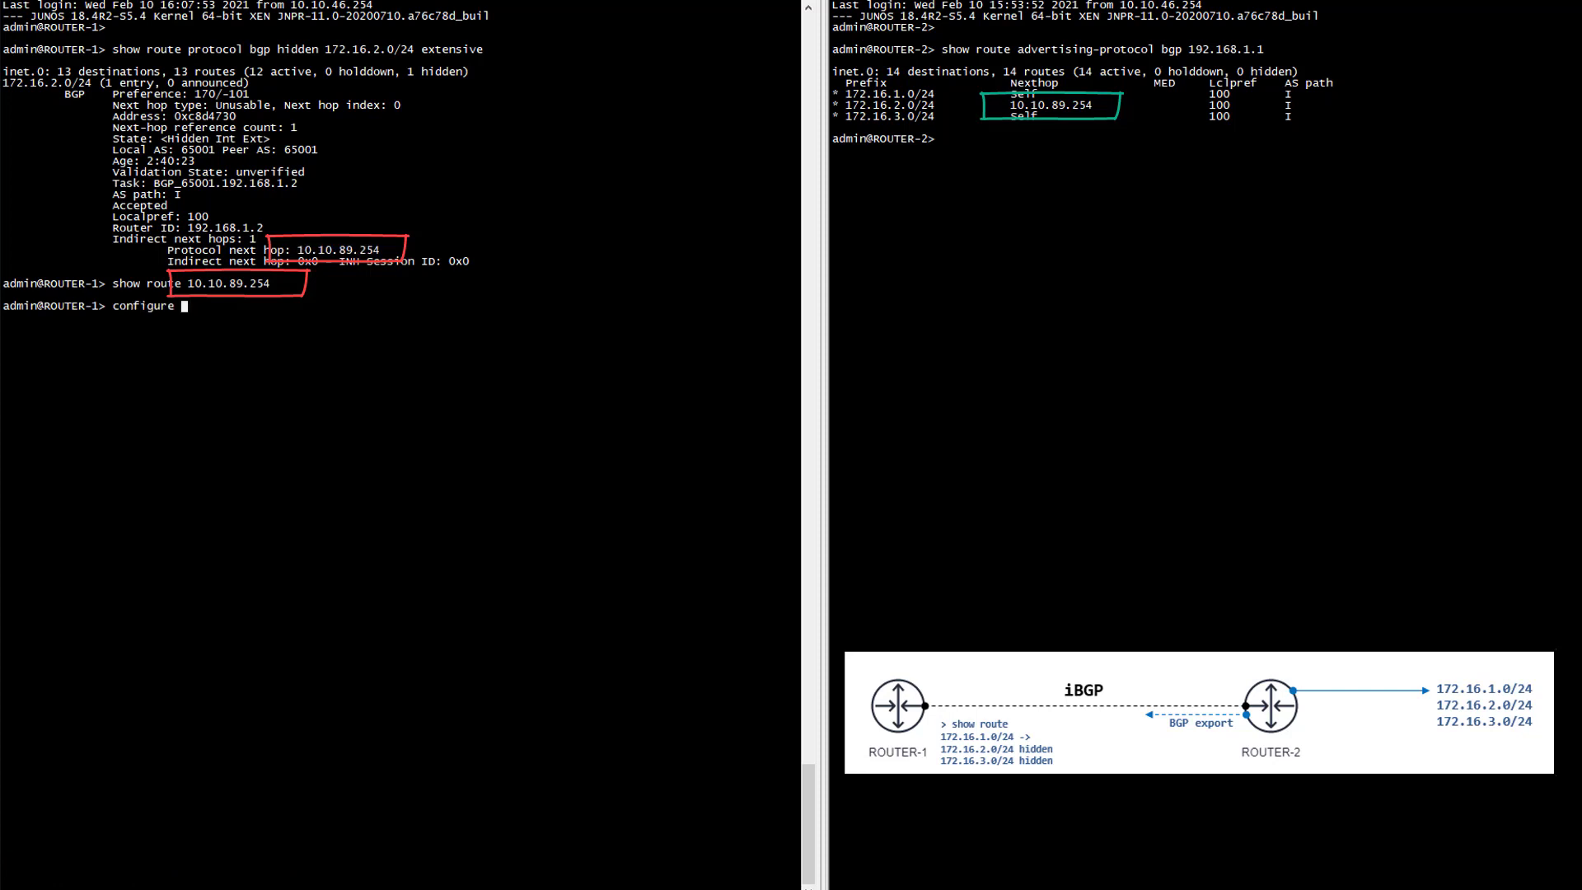
type("set routing-options static route 10.10.89.254/32 next-hop 192.168.1.2")
type("commit")
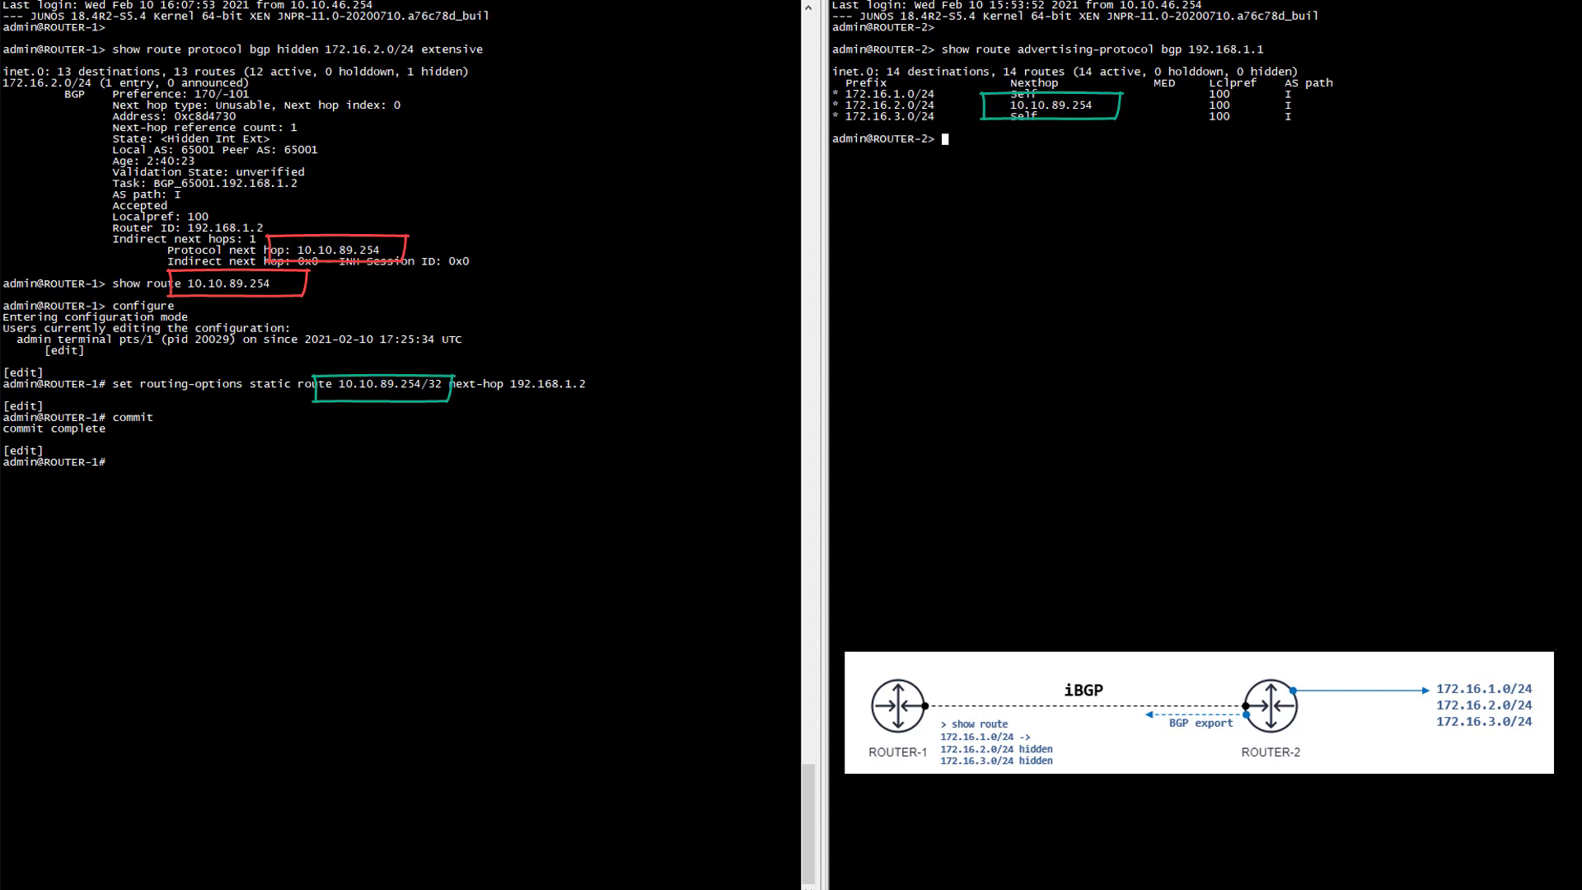
type("run show route receive-protocol bgp 192.168.1.2")
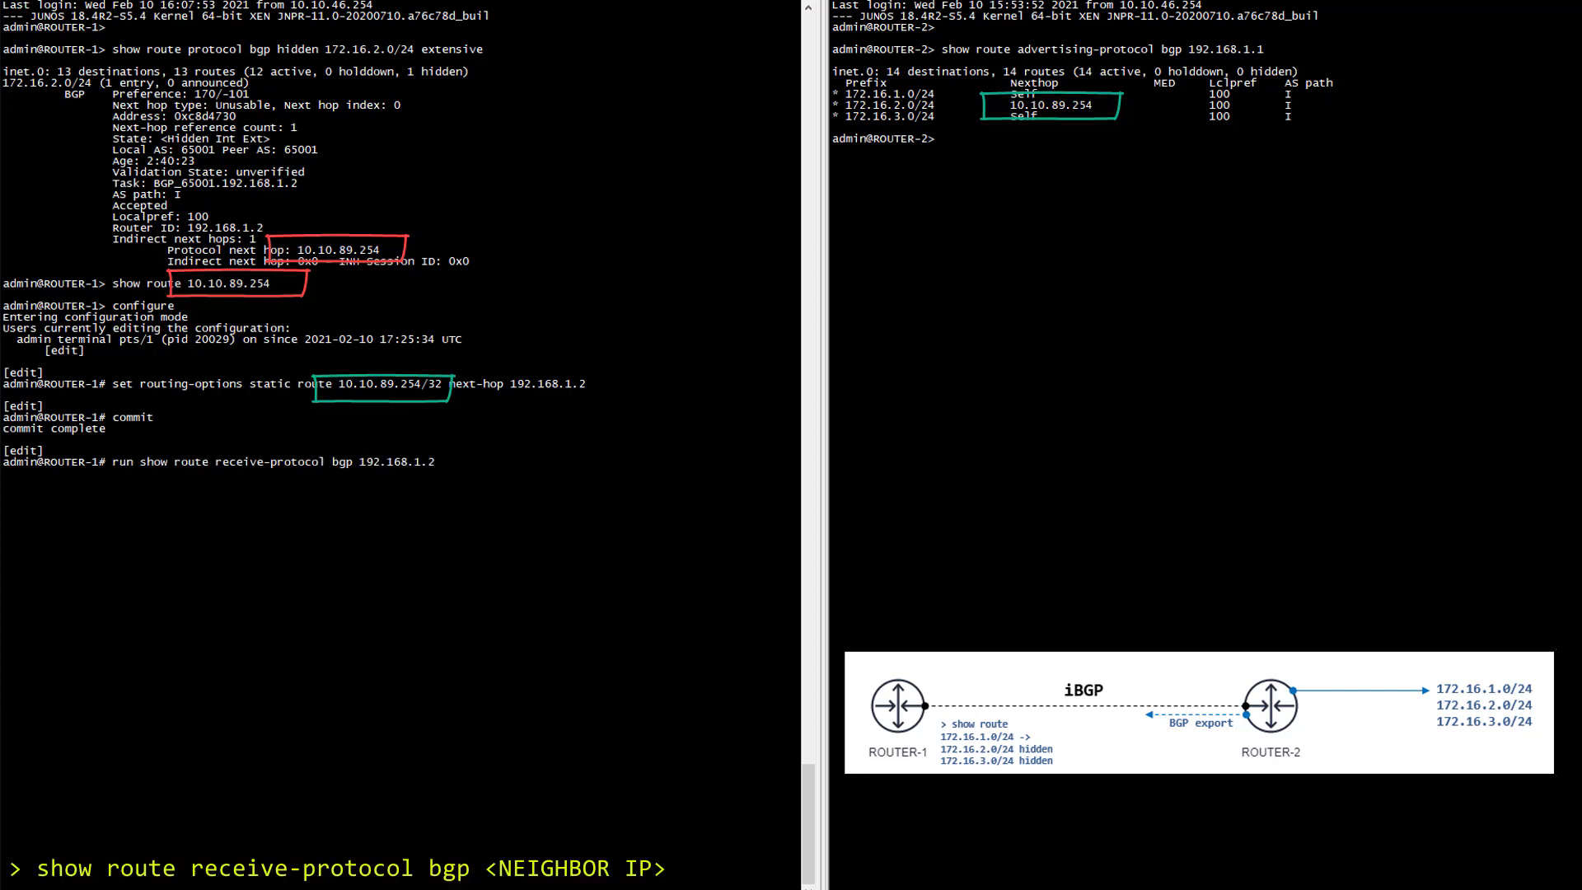